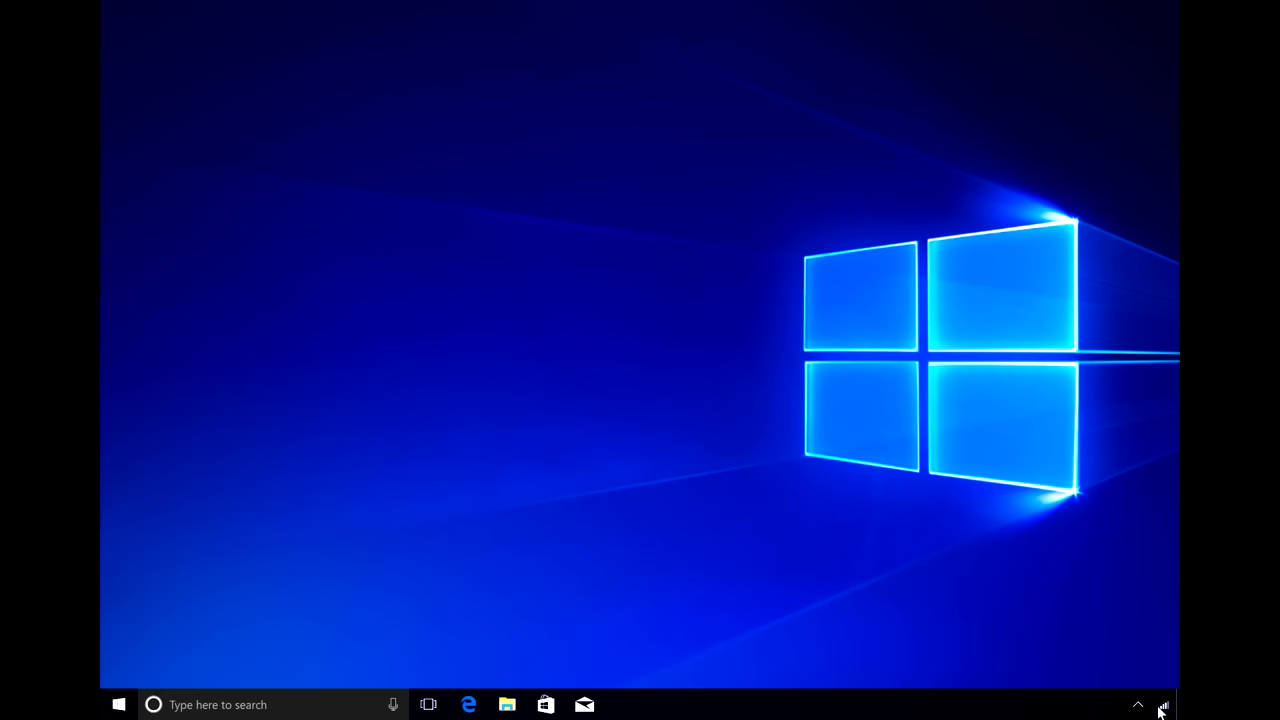
# - From the taskbar network flyout, choose Cellular Data (LTE) 'Buy from Windows Store' to launch the Paid Wi-Fi & Cellular app
pyautogui.click(1162, 706)
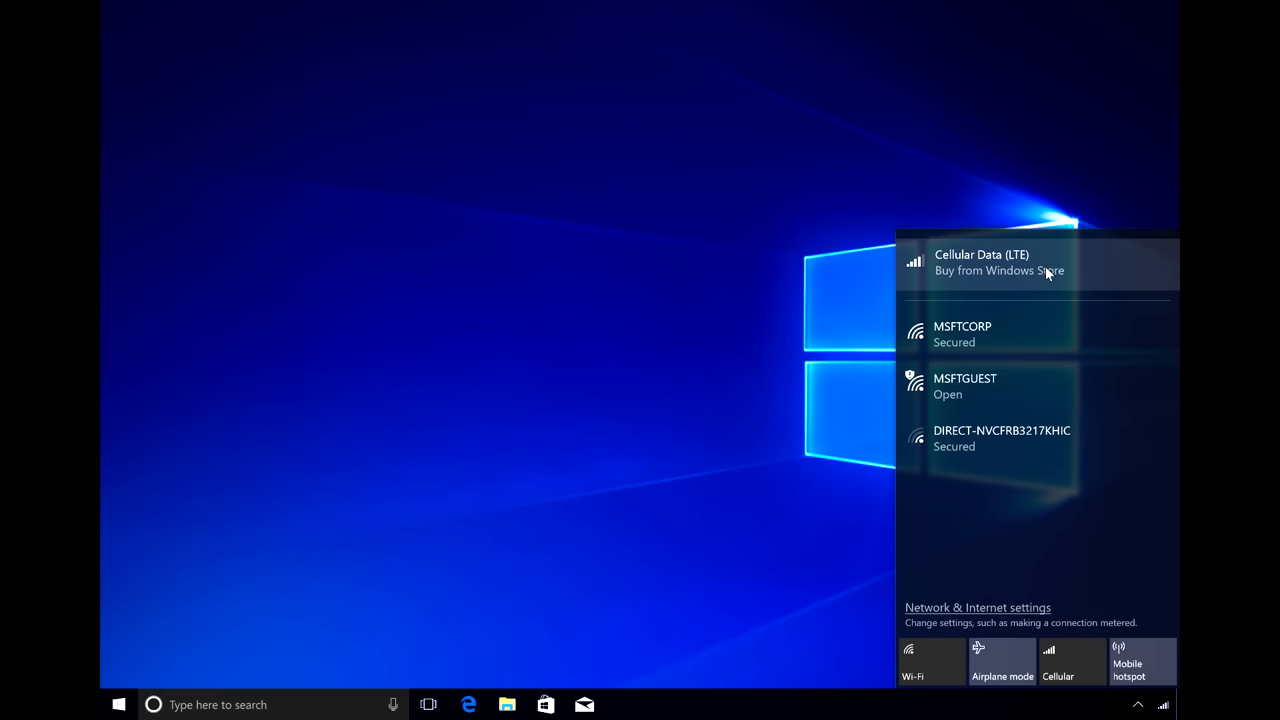
pyautogui.click(1036, 262)
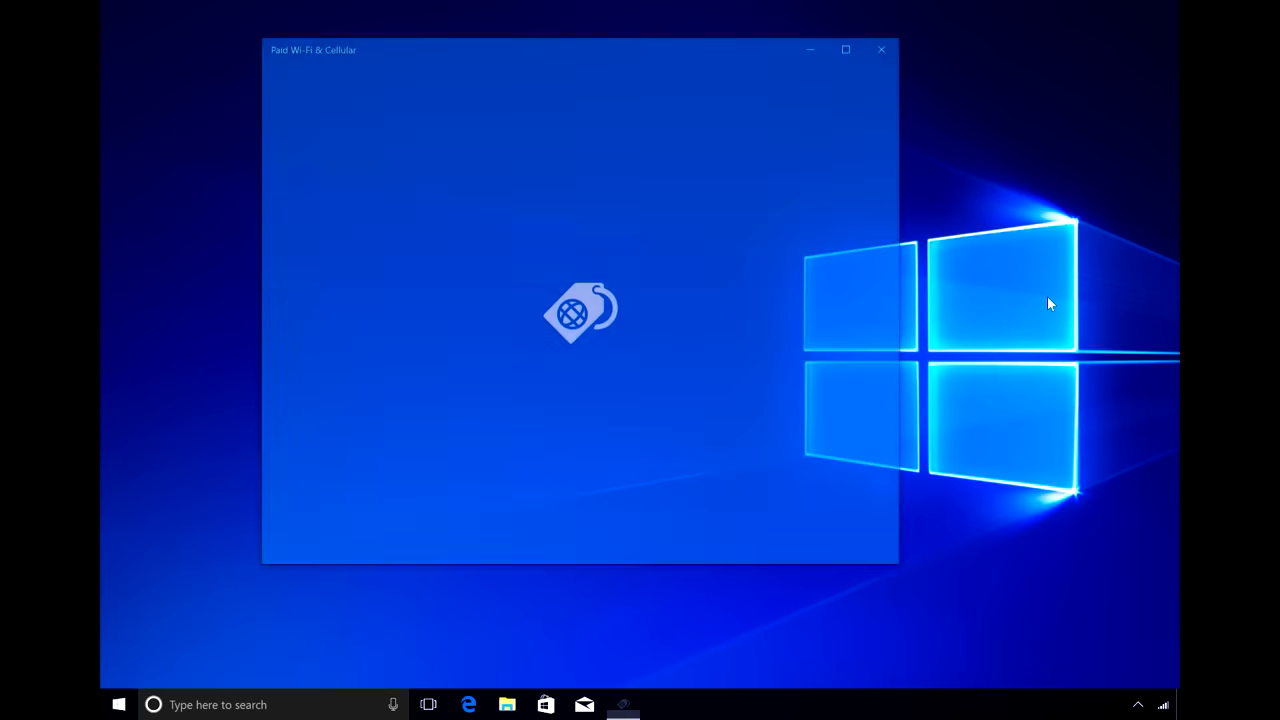